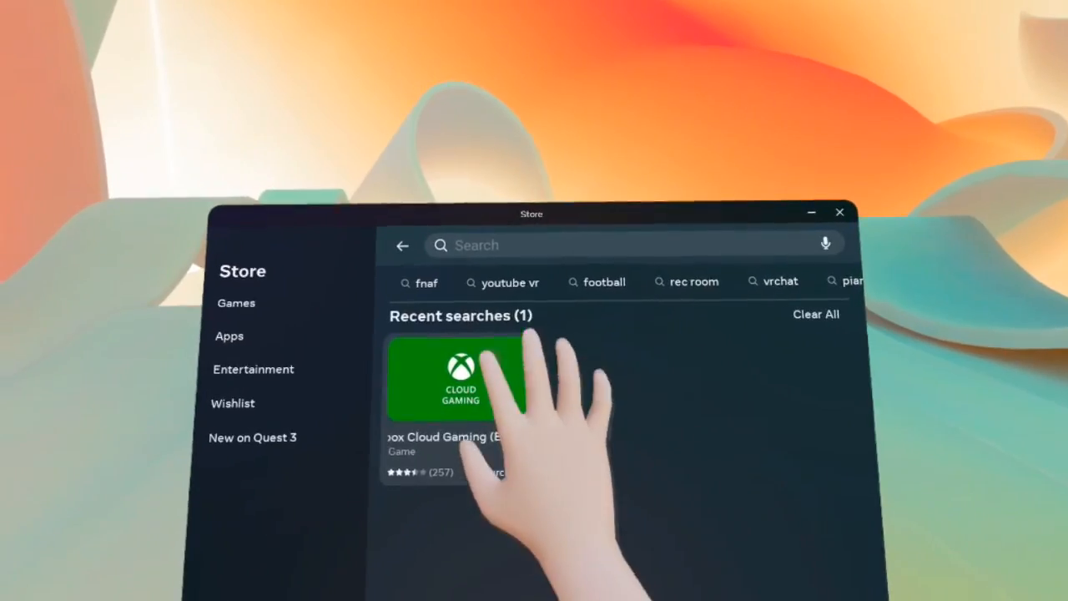
View the Xbox Cloud Gaming listing, then the Gamepad device settings in Settings > Devices.
{"action": "left_click", "coordinate": [461, 380]}
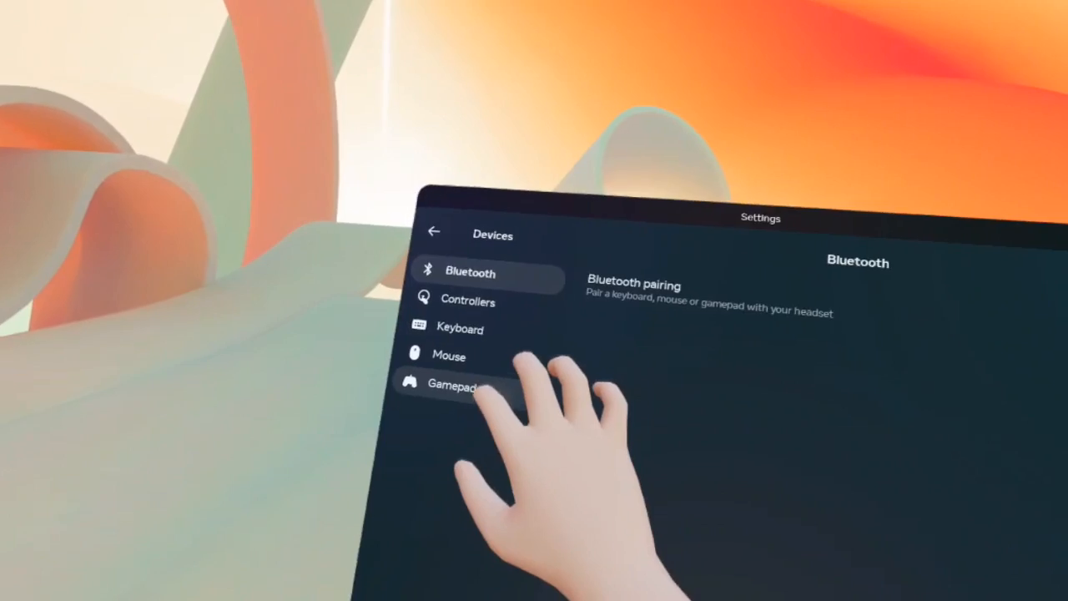
{"action": "left_click", "coordinate": [457, 384]}
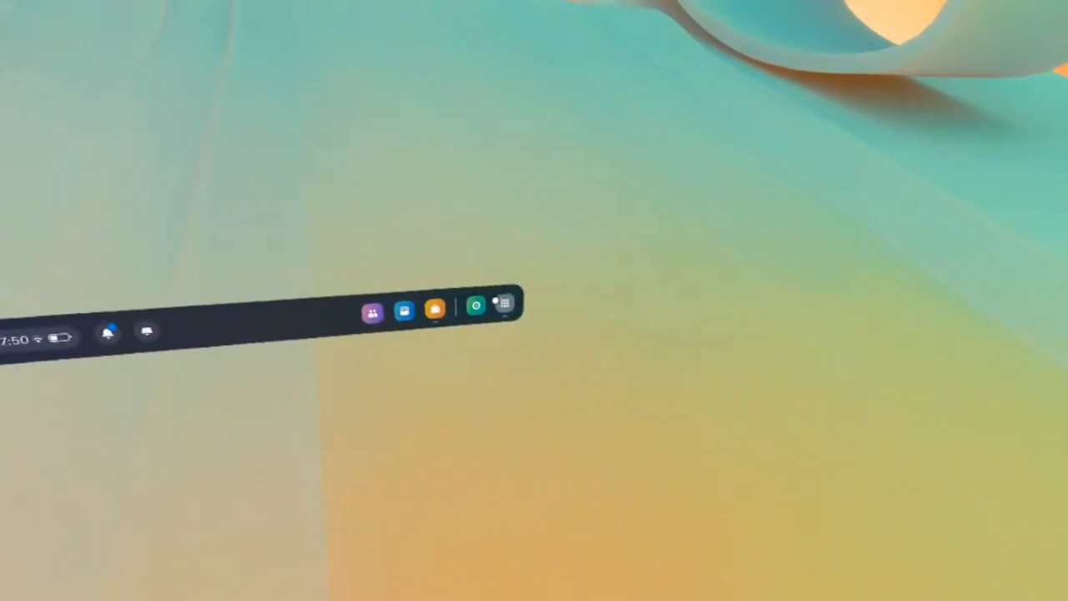
{"action": "left_click", "coordinate": [504, 303]}
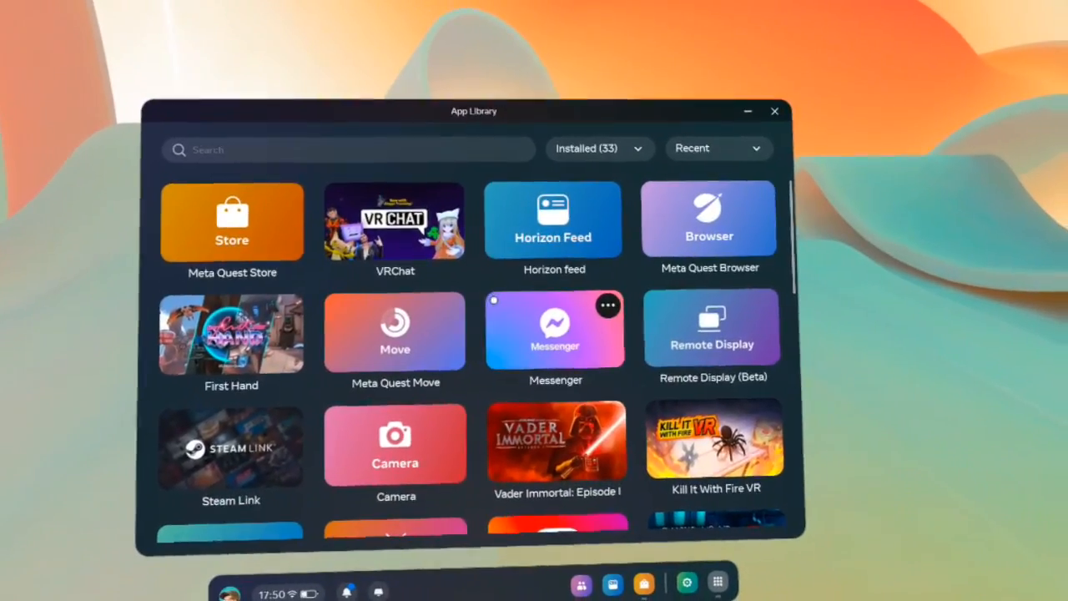
{"action": "scroll", "scroll_direction": "down", "scroll_amount": 3}
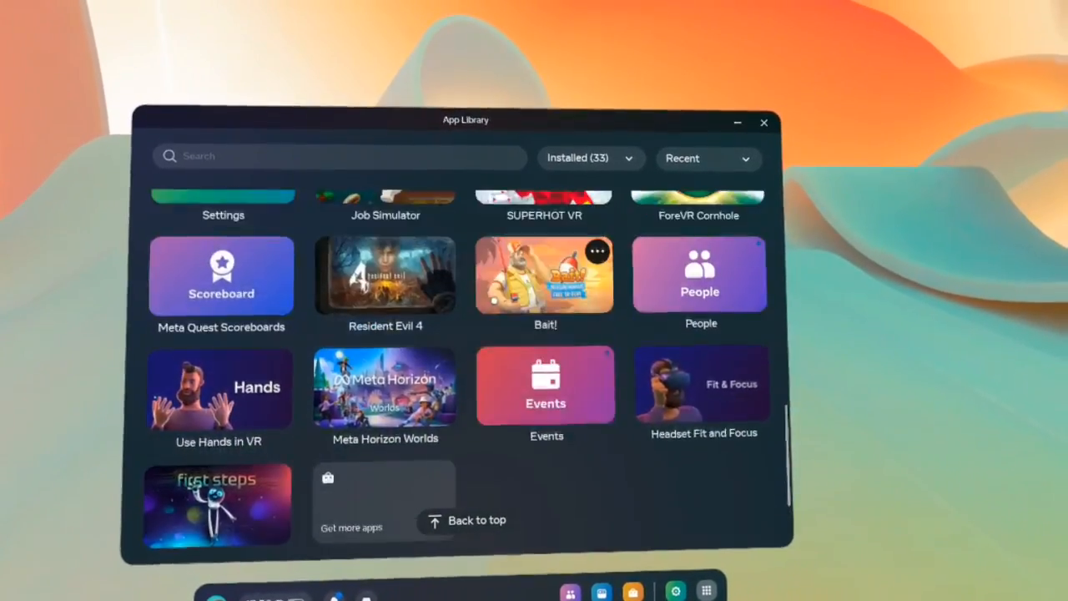
{"action": "scroll", "scroll_direction": "down", "scroll_amount": 3}
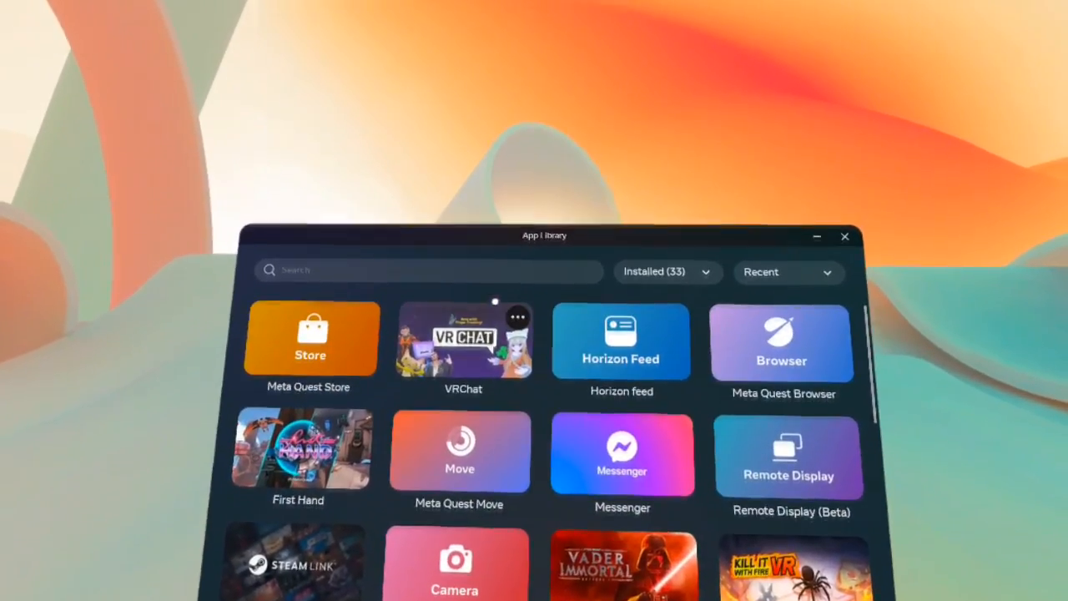
{"action": "scroll", "scroll_direction": "down", "scroll_amount": 3}
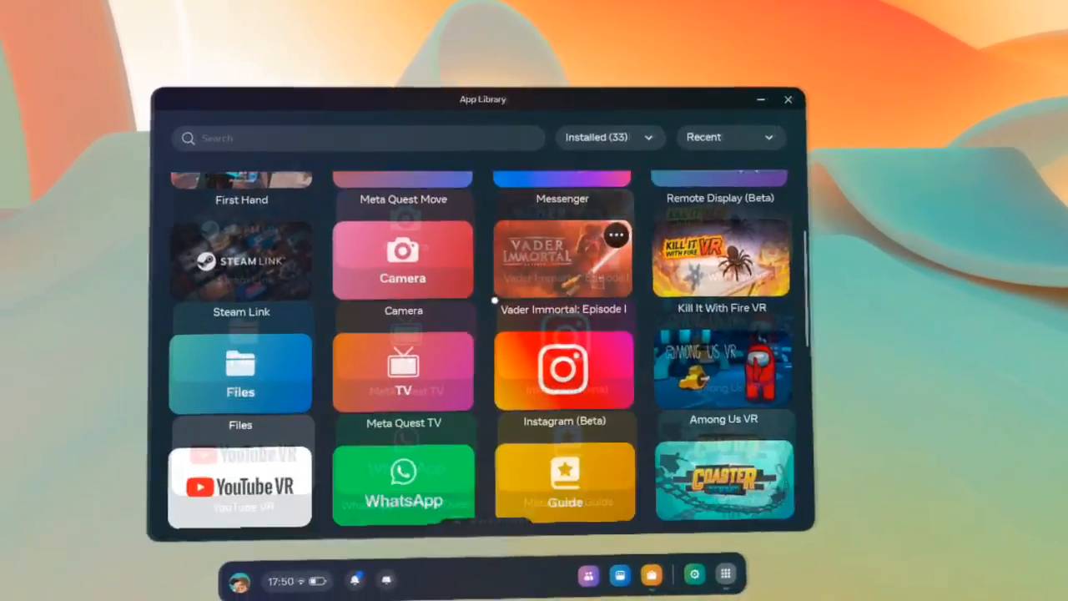
{"action": "scroll", "scroll_direction": "down", "scroll_amount": 3}
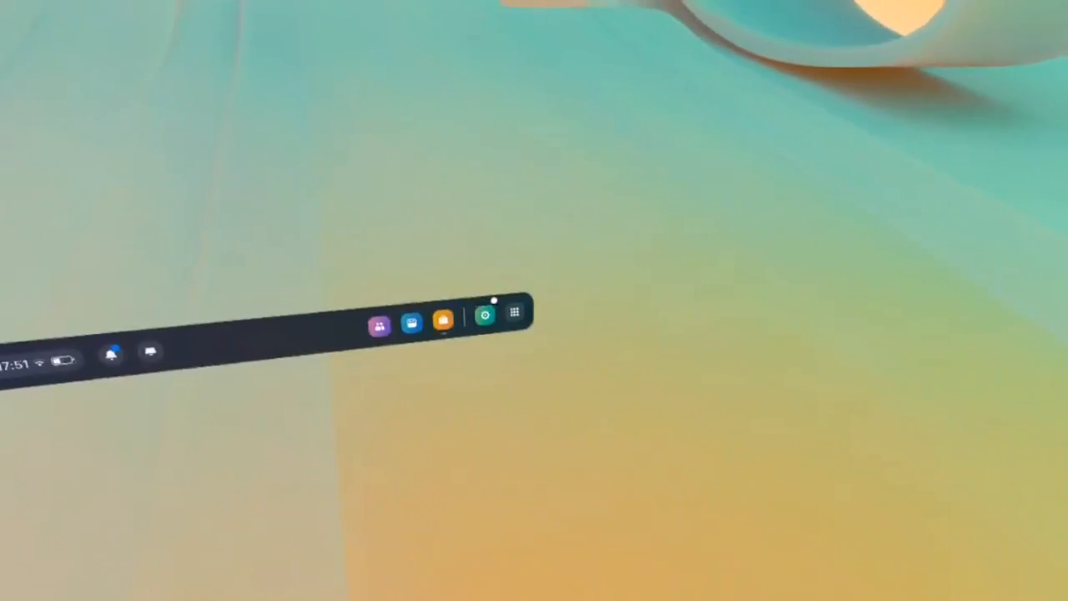
Launch Tetris Effect: Connected, bringing up the Switch to controllers prompt.
{"action": "left_click", "coordinate": [515, 313]}
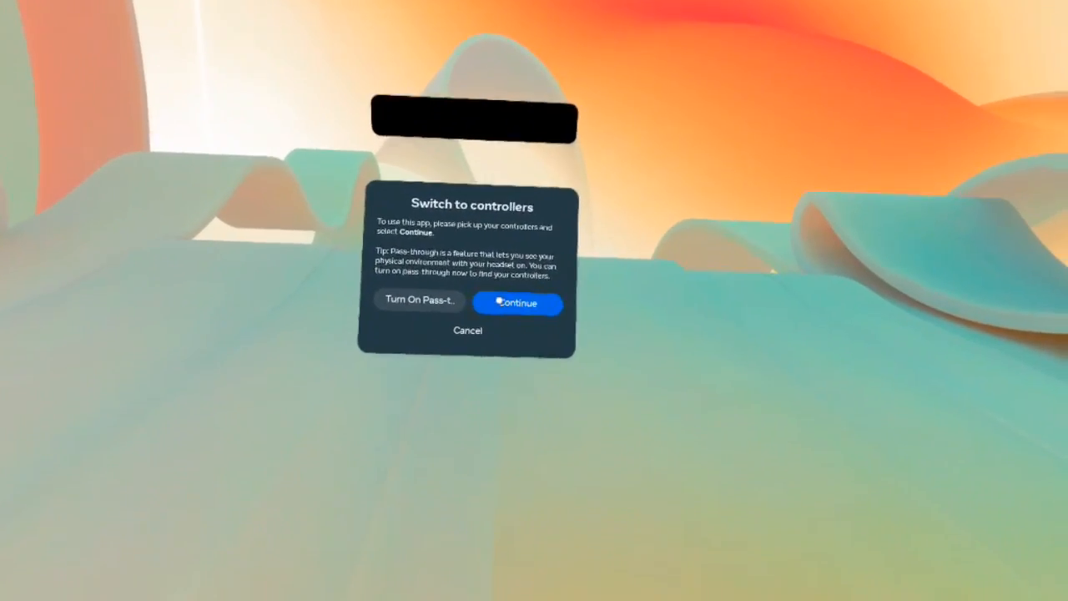
Continue past the Switch to controllers prompt so Tetris Effect: Connected reaches its title screen.
{"action": "left_click", "coordinate": [517, 303]}
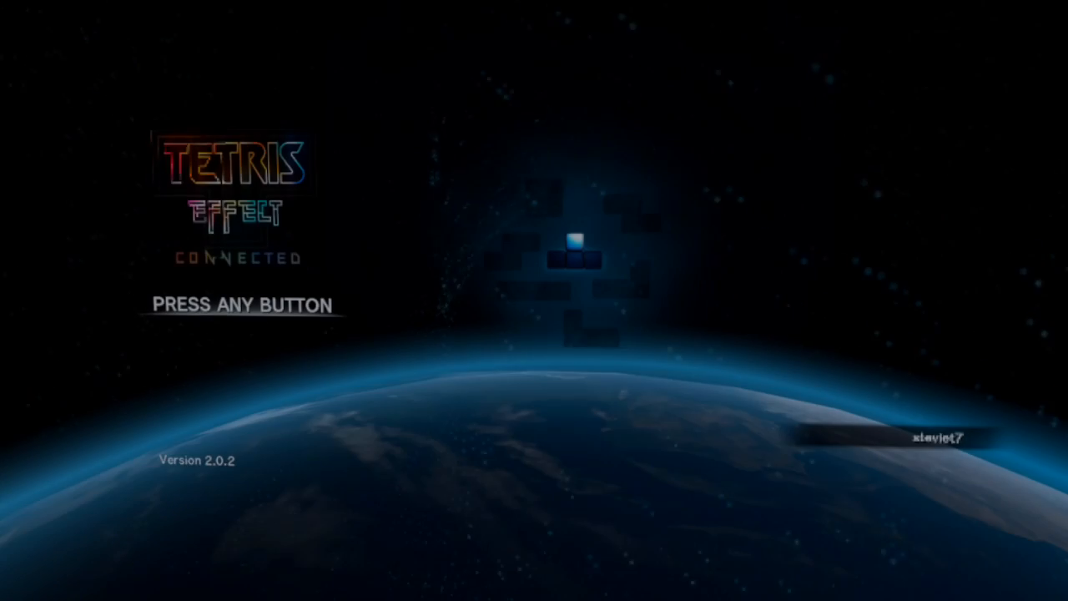